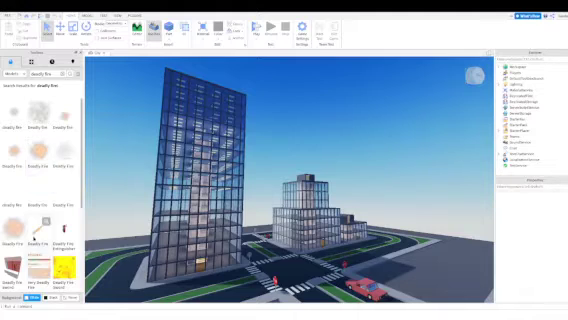
# - Scroll the Toolbox results to find the Deadly Fire model for the shorter glass building
pyautogui.scroll(-3)
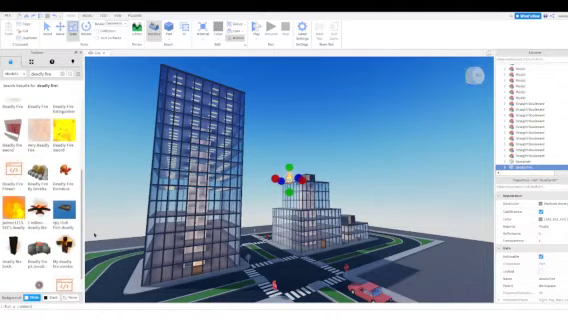
pyautogui.scroll(-3)
pyautogui.write('broken building')
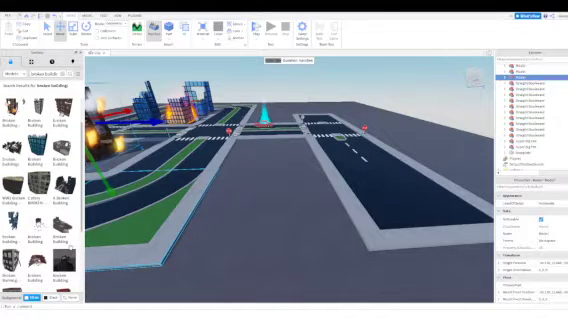
# - Scroll the Toolbox's broken building results to pick models for the roadside
pyautogui.scroll(-3)
pyautogui.write('judy')
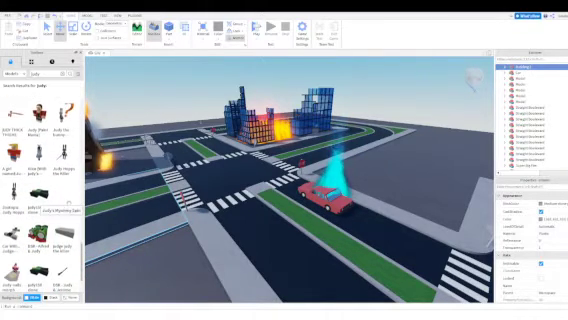
# - Scroll the 'judy' Toolbox results to find character and car models
pyautogui.scroll(-3)
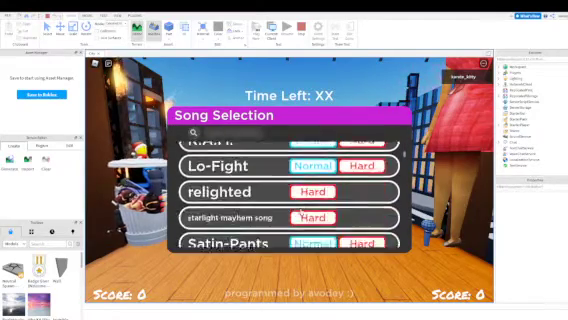
# - Scroll down through the Song Selection list of Neo songs during the playtest
pyautogui.scroll(-3)
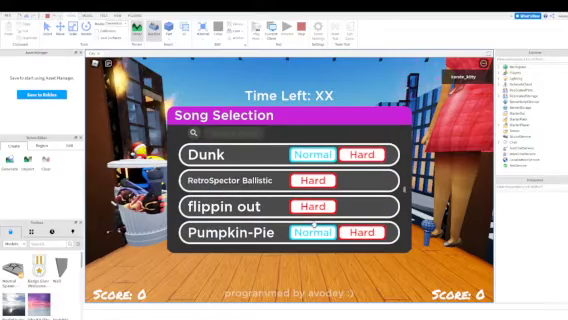
pyautogui.scroll(-3)
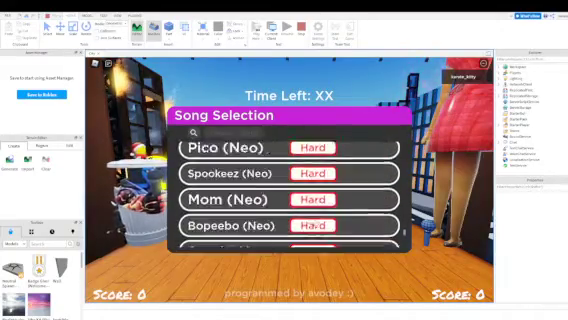
pyautogui.scroll(-3)
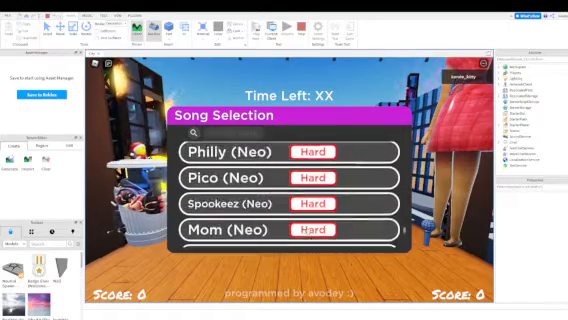
pyautogui.scroll(-3)
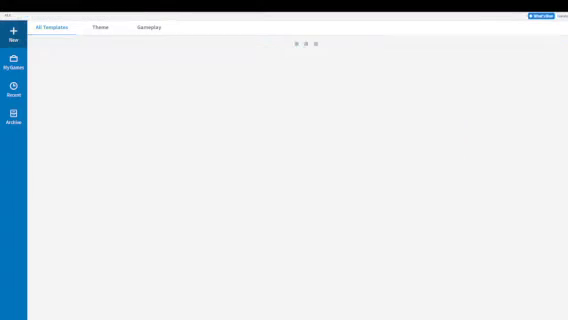
# - Show the My Games list to locate the published game
pyautogui.click(13, 61)
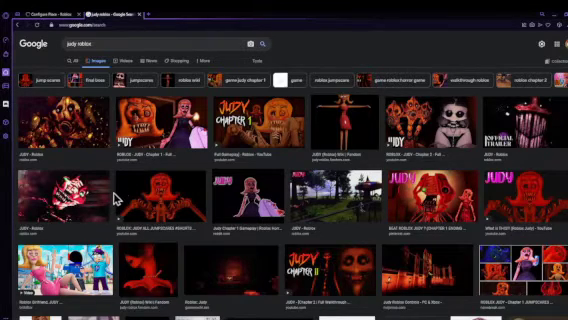
pyautogui.moveTo(119, 189)
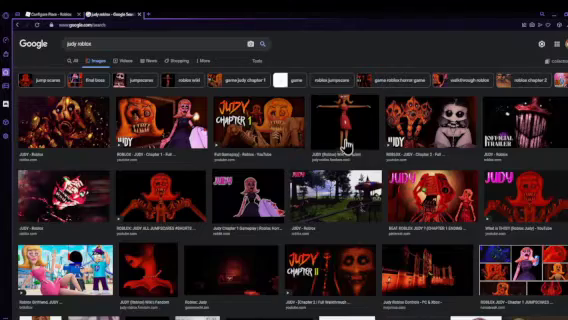
# - Scroll further through the 'judy roblox' image results
pyautogui.scroll(-3)
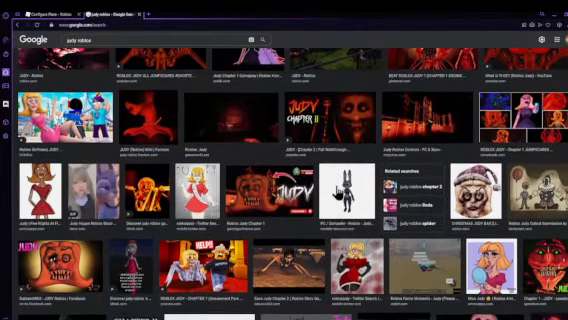
pyautogui.moveTo(374, 110)
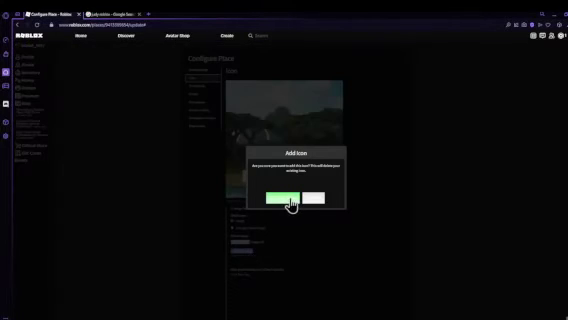
# - Confirm the Add Icon dialog so the Judy image replaces the game's icon
pyautogui.click(283, 196)
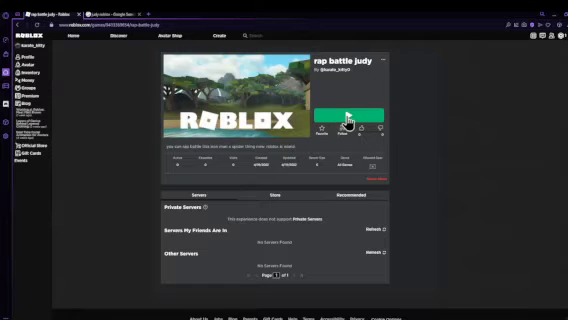
pyautogui.click(345, 114)
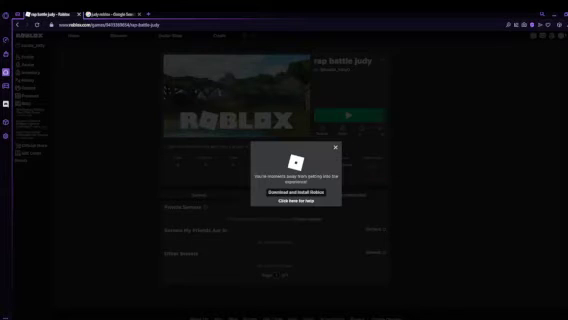
pyautogui.moveTo(437, 96)
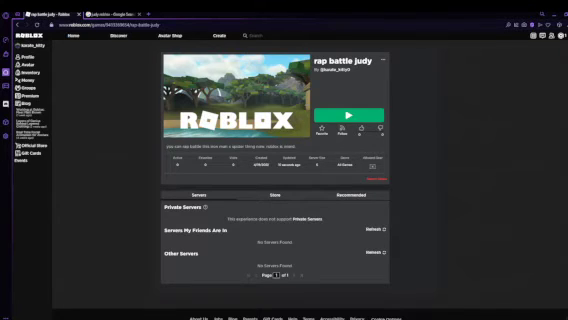
# - Launch rap battle judy in the Roblox player from the game page
pyautogui.click(348, 113)
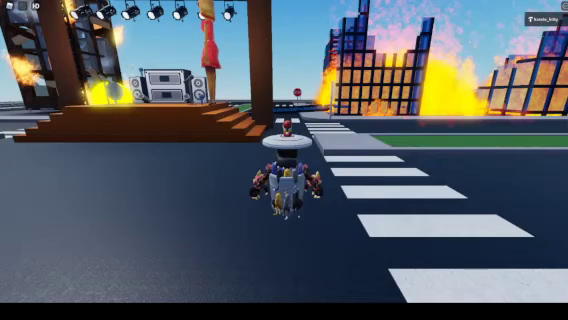